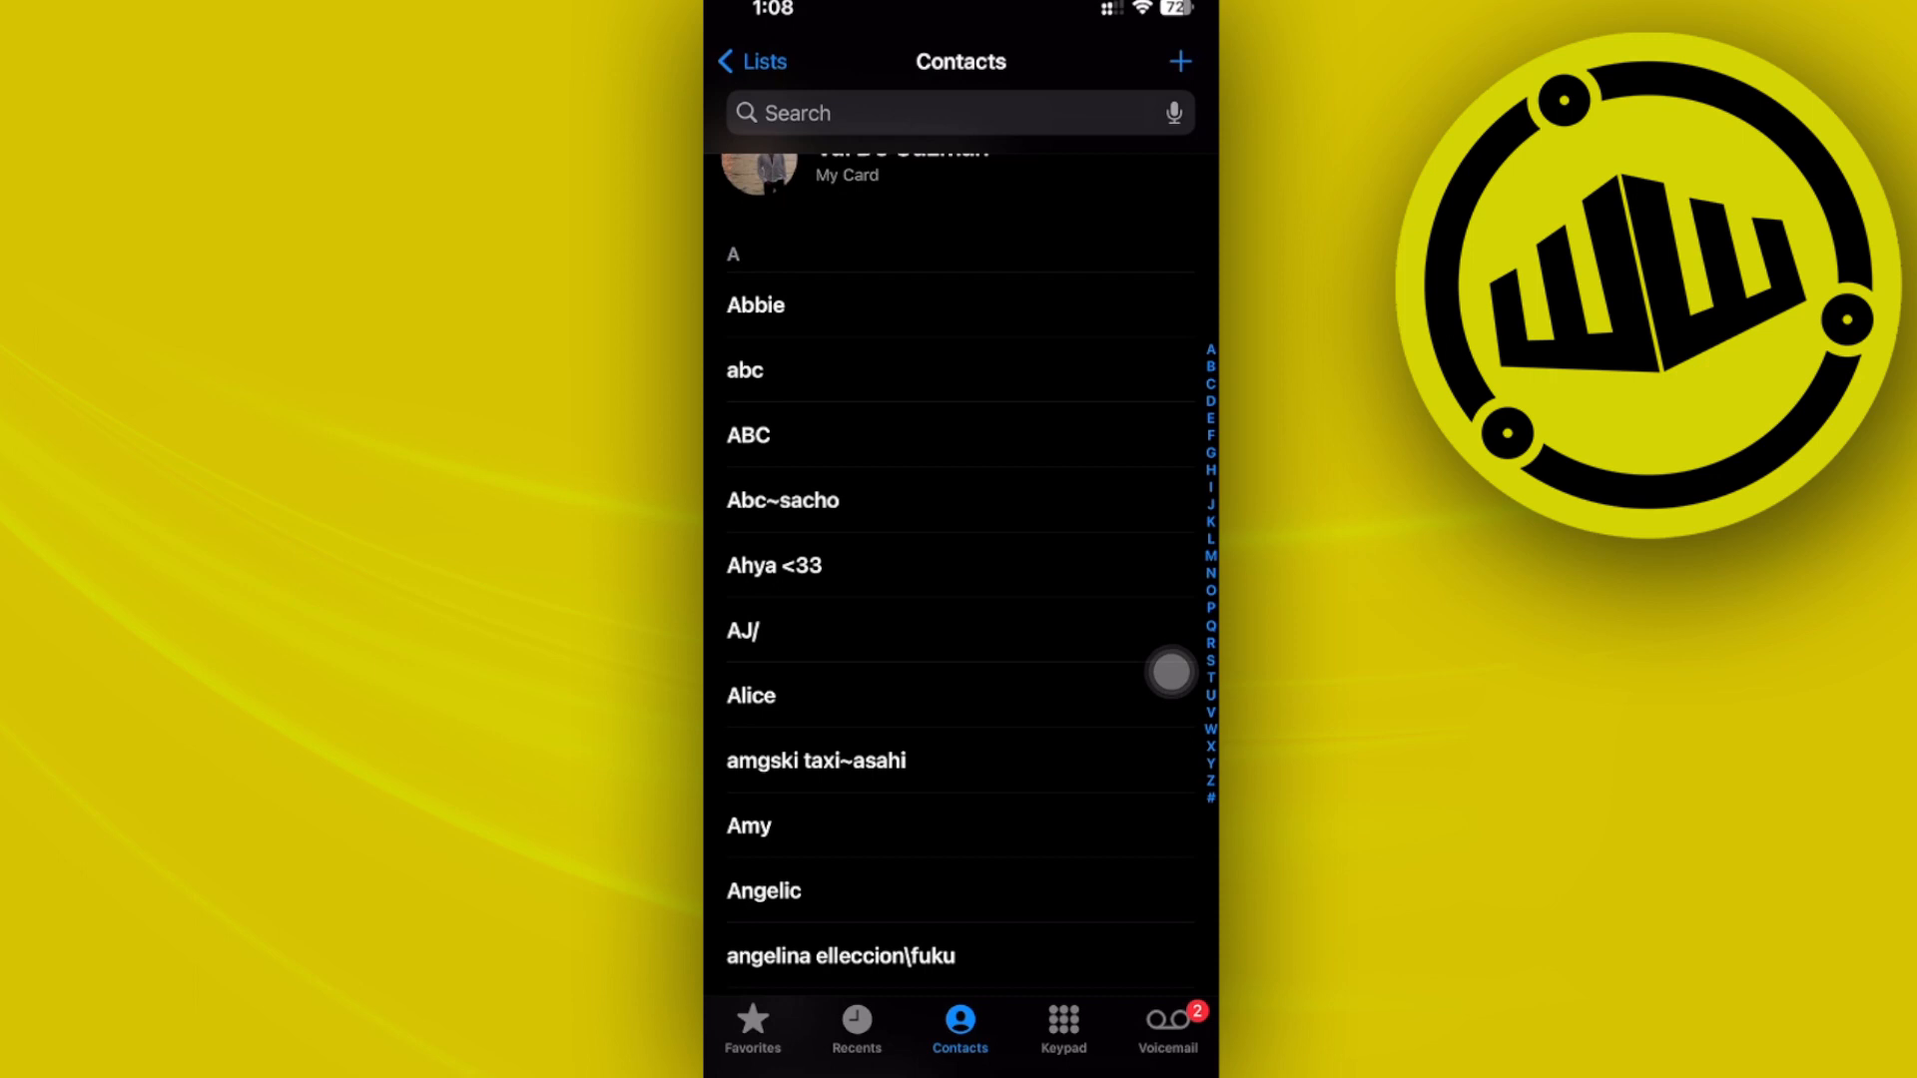
Step: Back out of sharing the single Abc~sacho contact and return to the contact lists overview
left_click(780, 500)
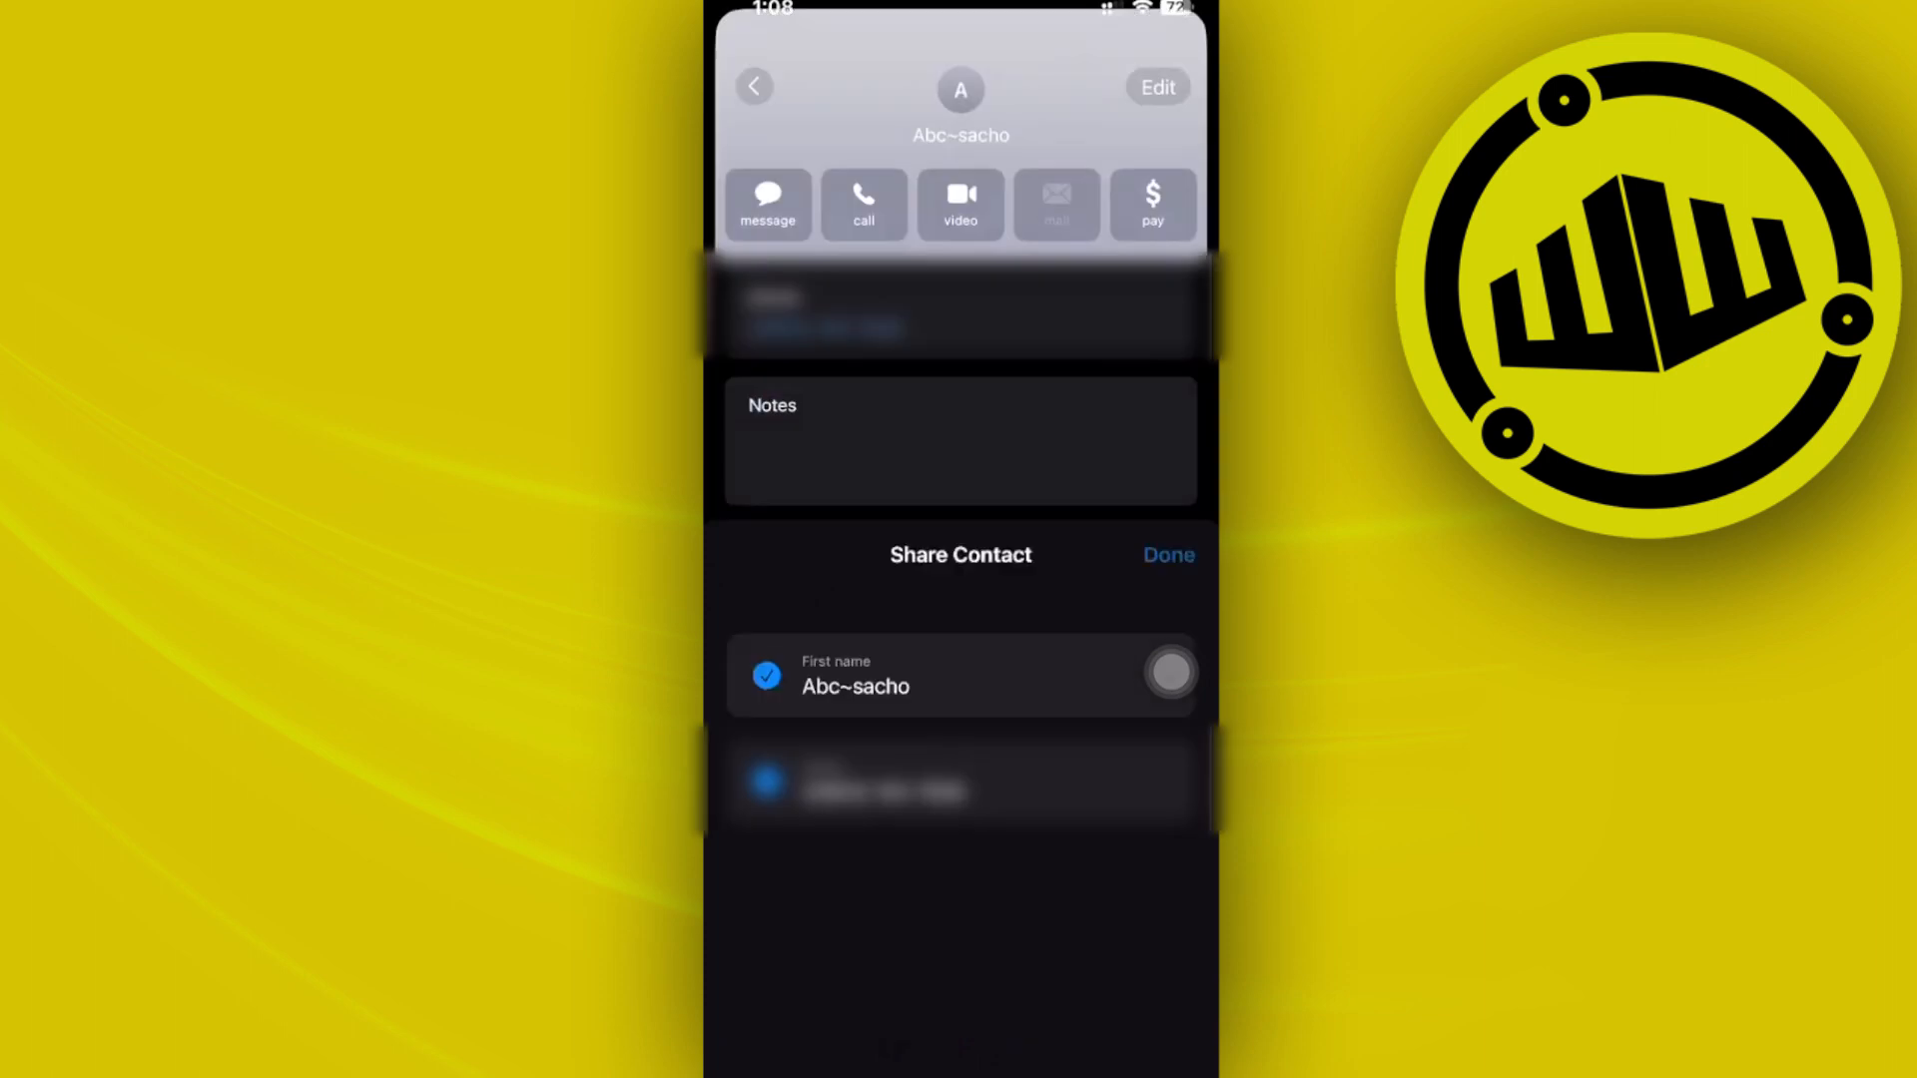
left_click(1167, 554)
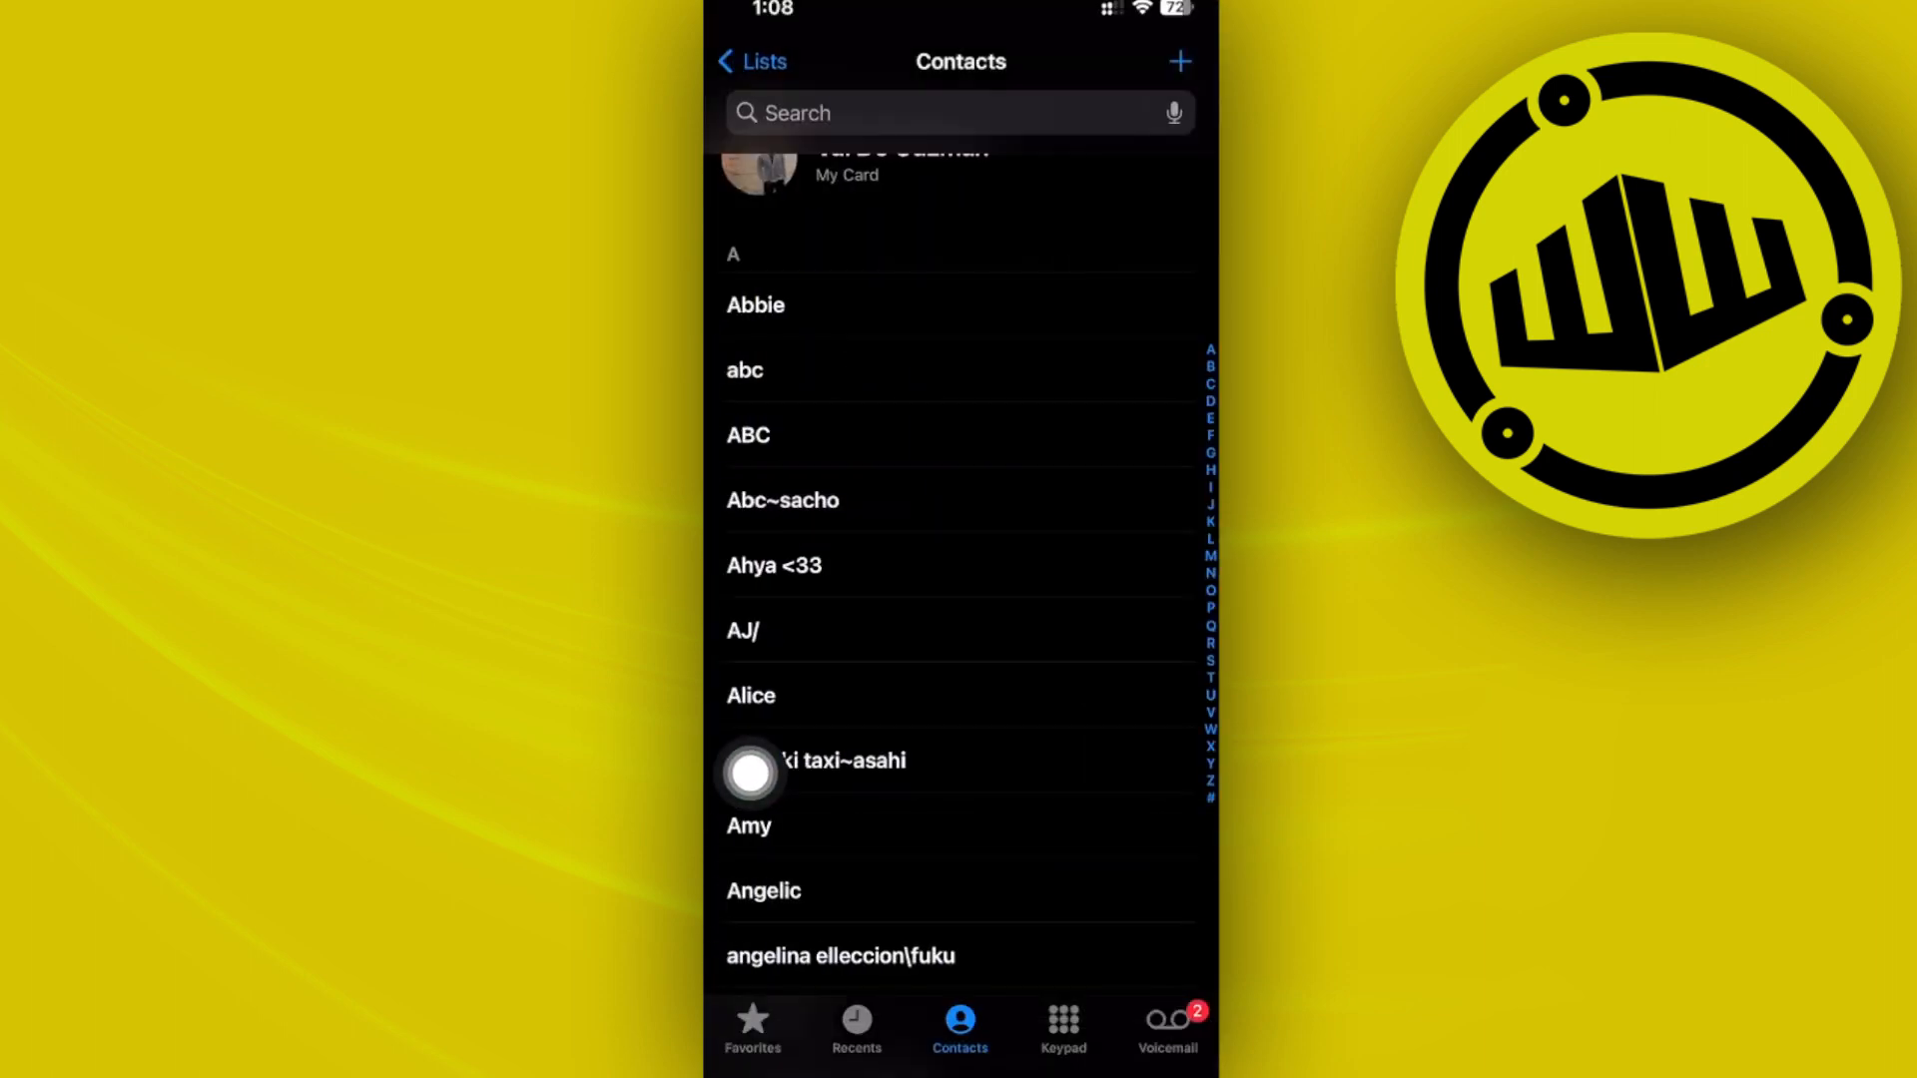
left_click(751, 1028)
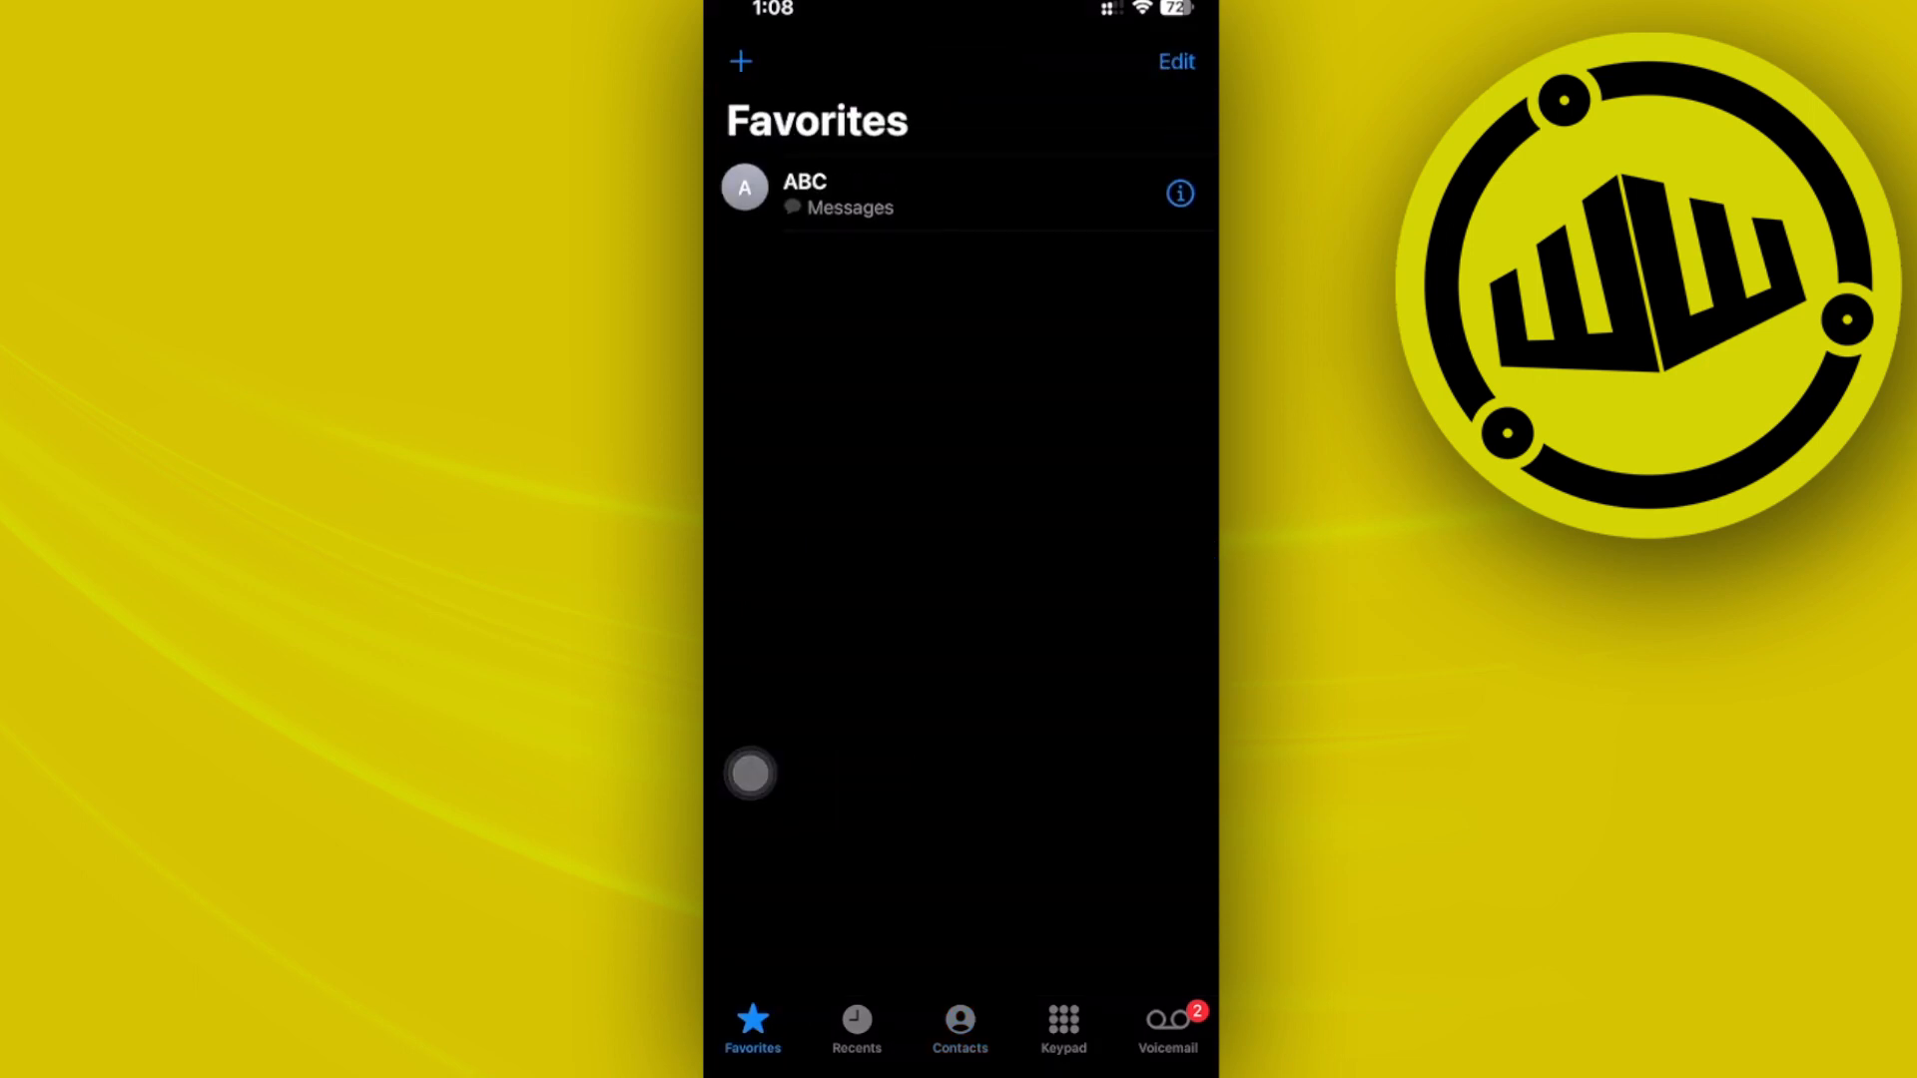
left_click(960, 1024)
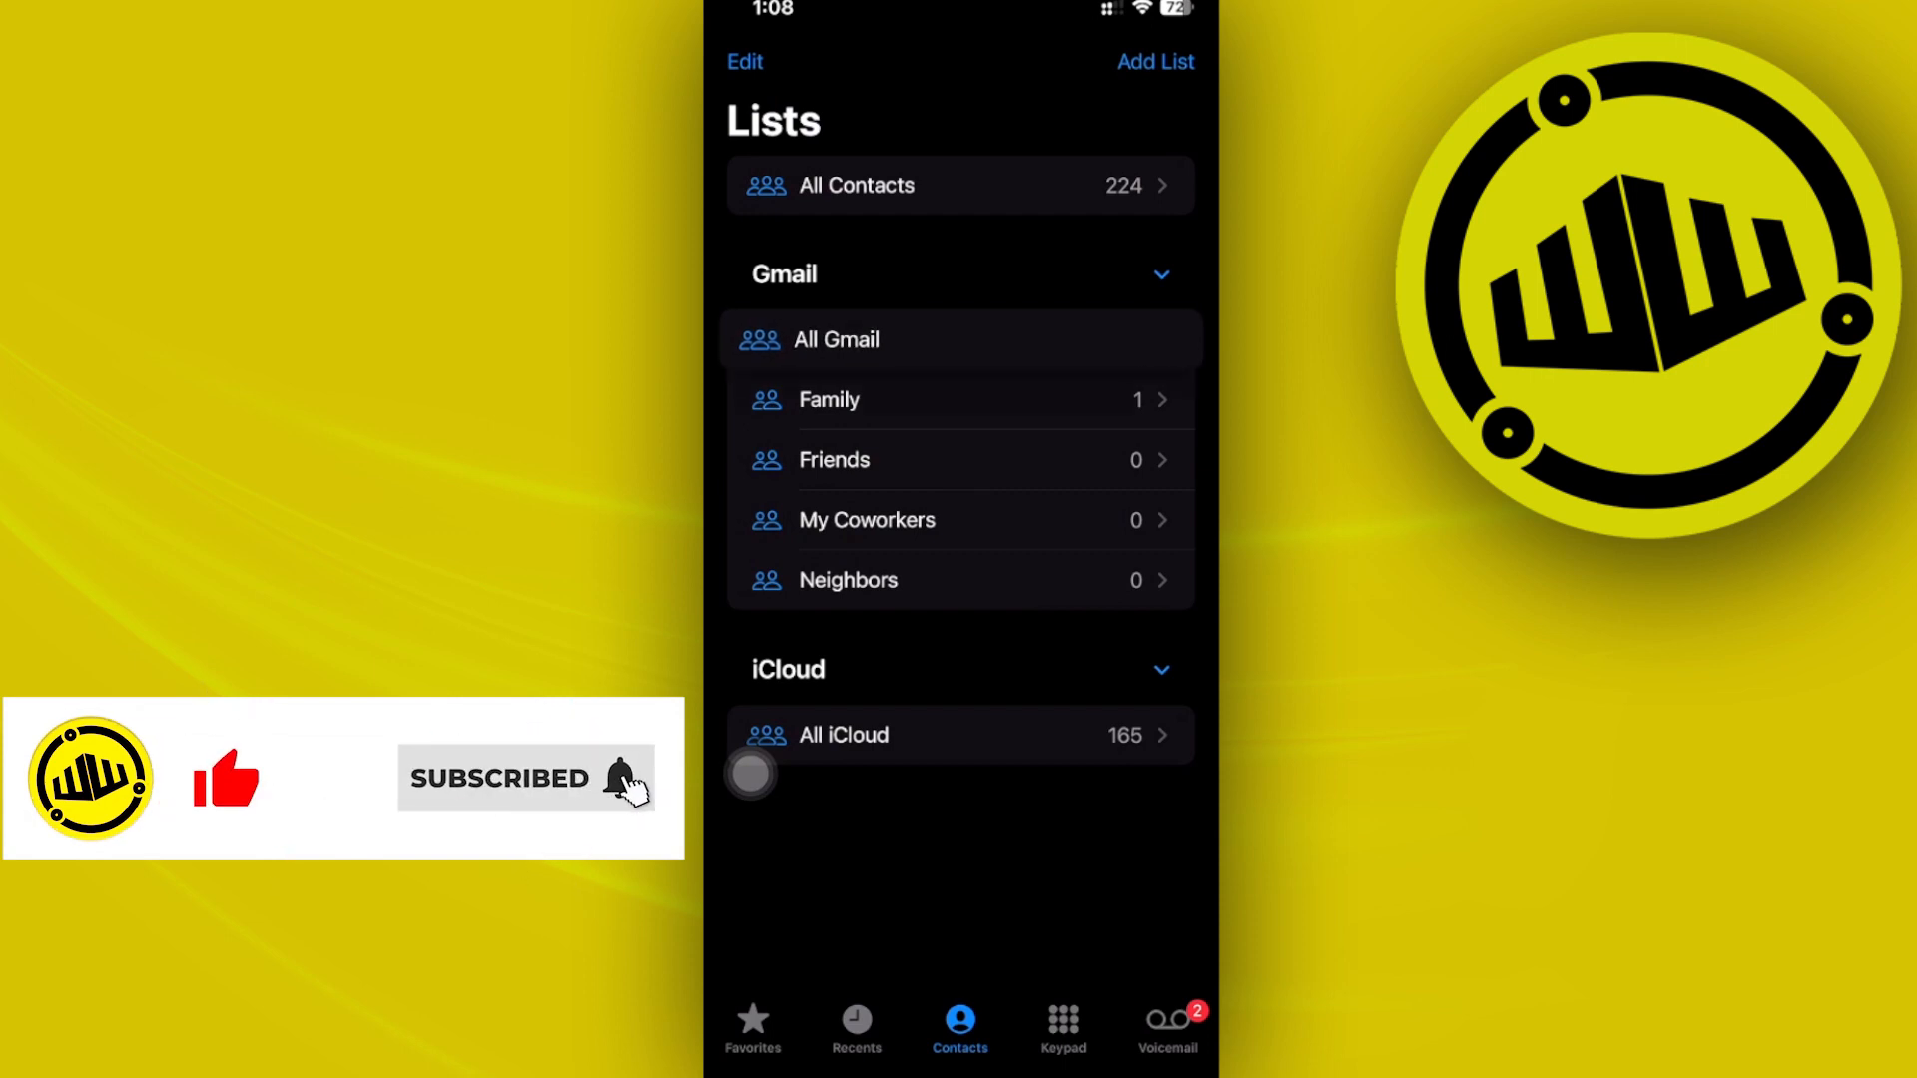
Step: Export the All Contacts list (224 contacts) as one contact card with the reviewed fields confirmed
left_click(960, 339)
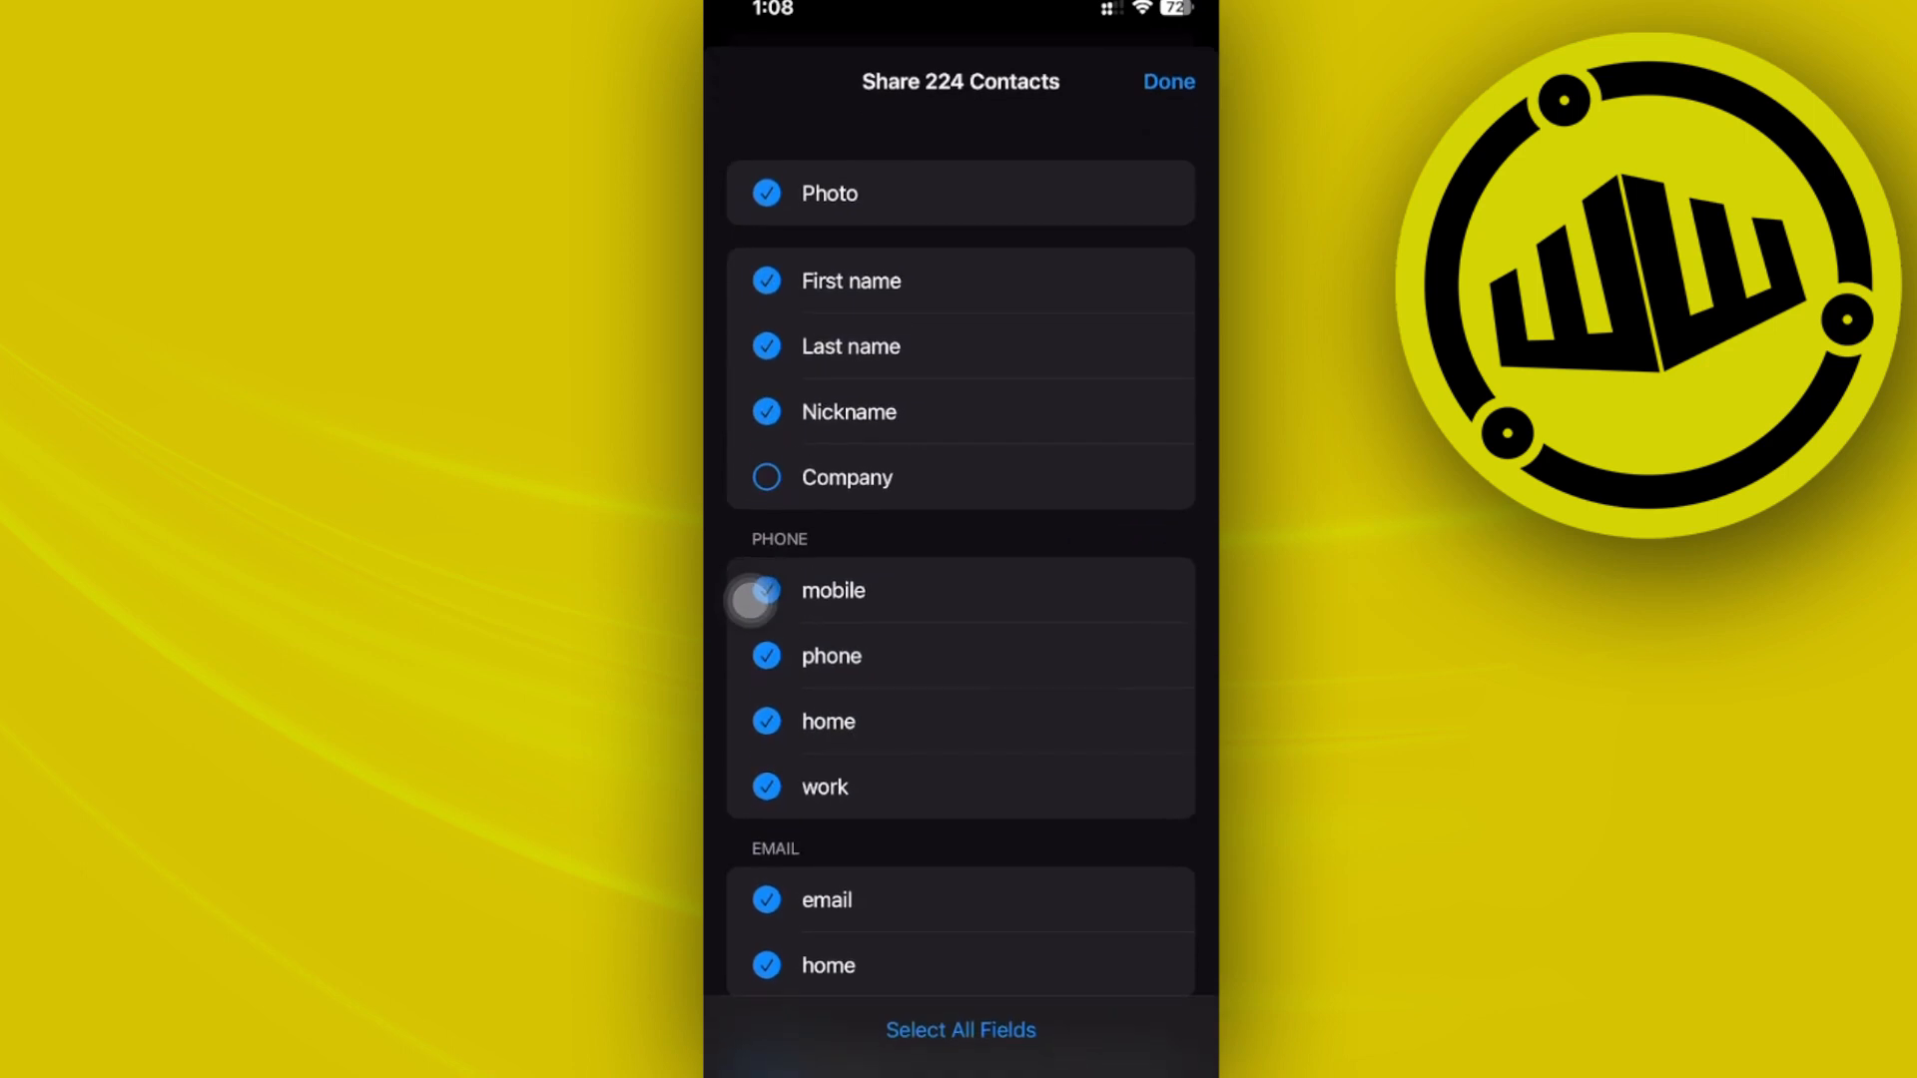
scroll("down", 3)
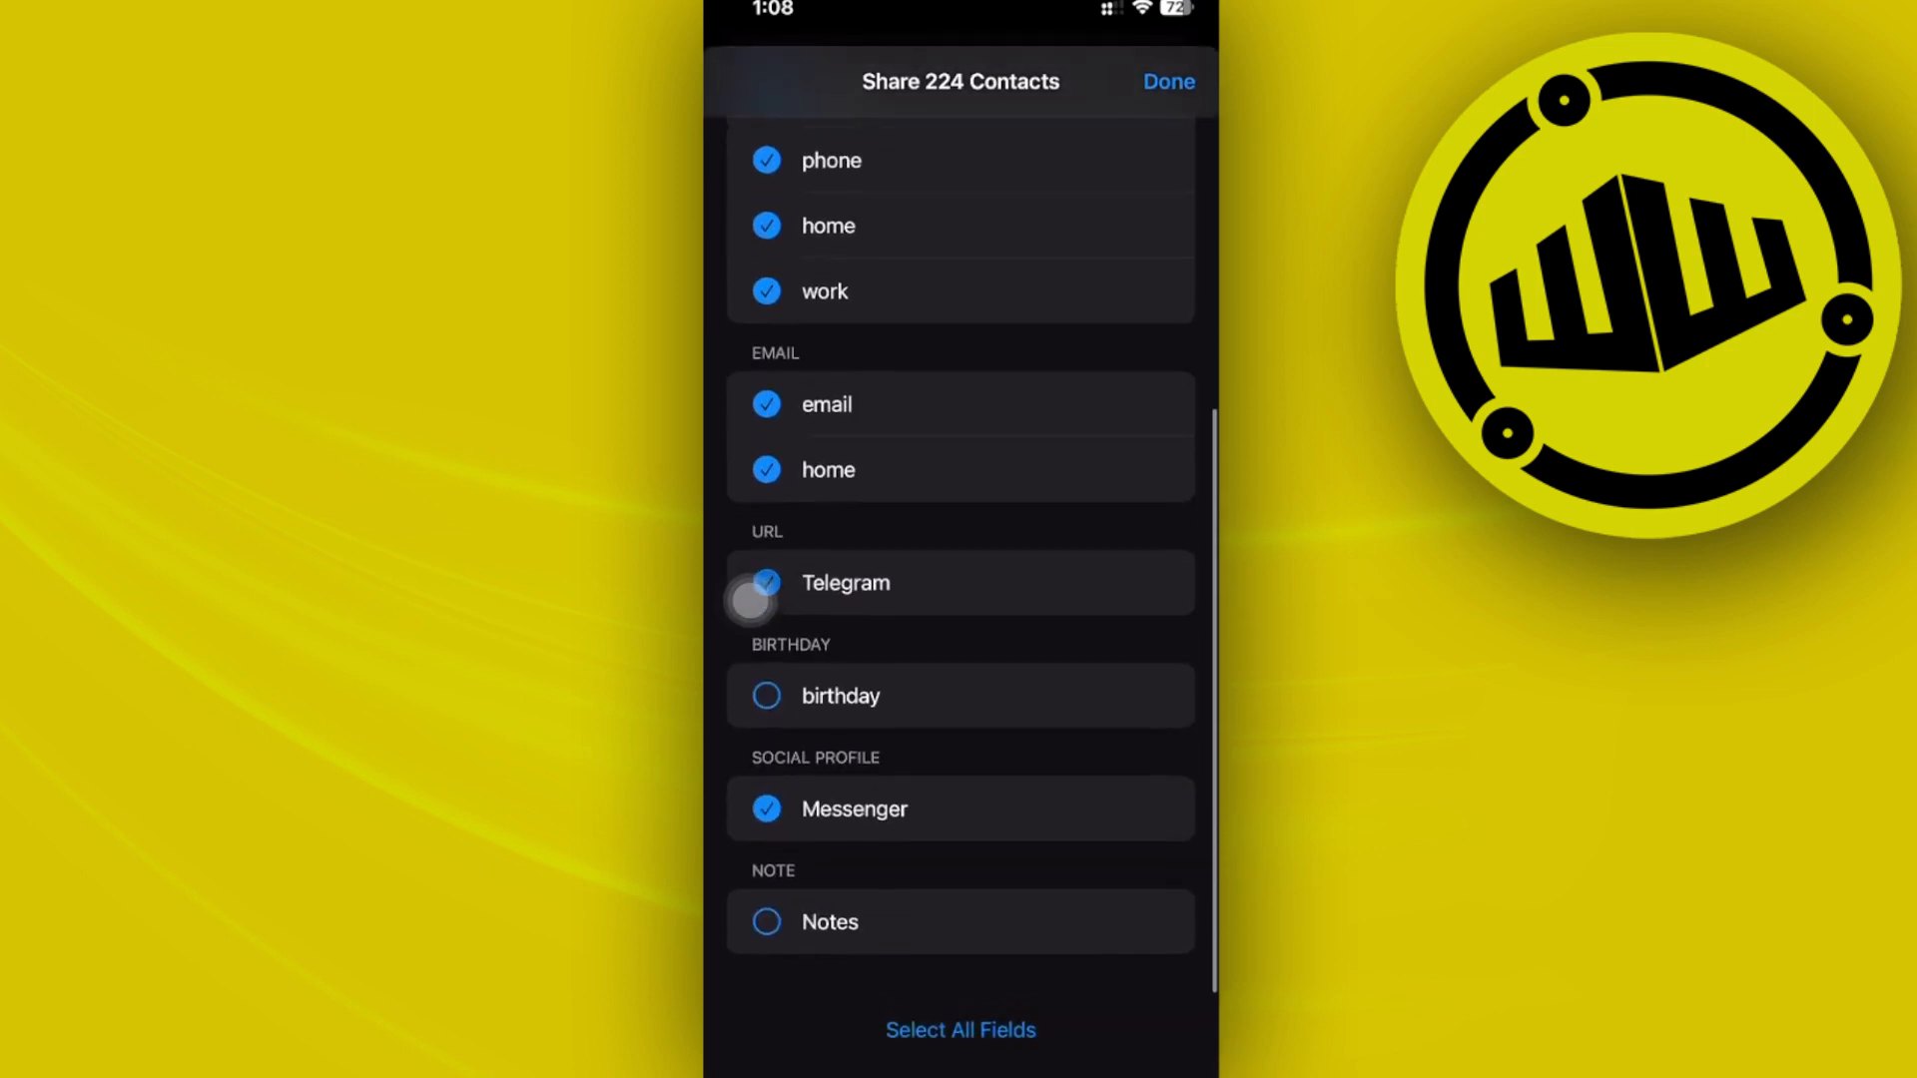
left_click(1165, 80)
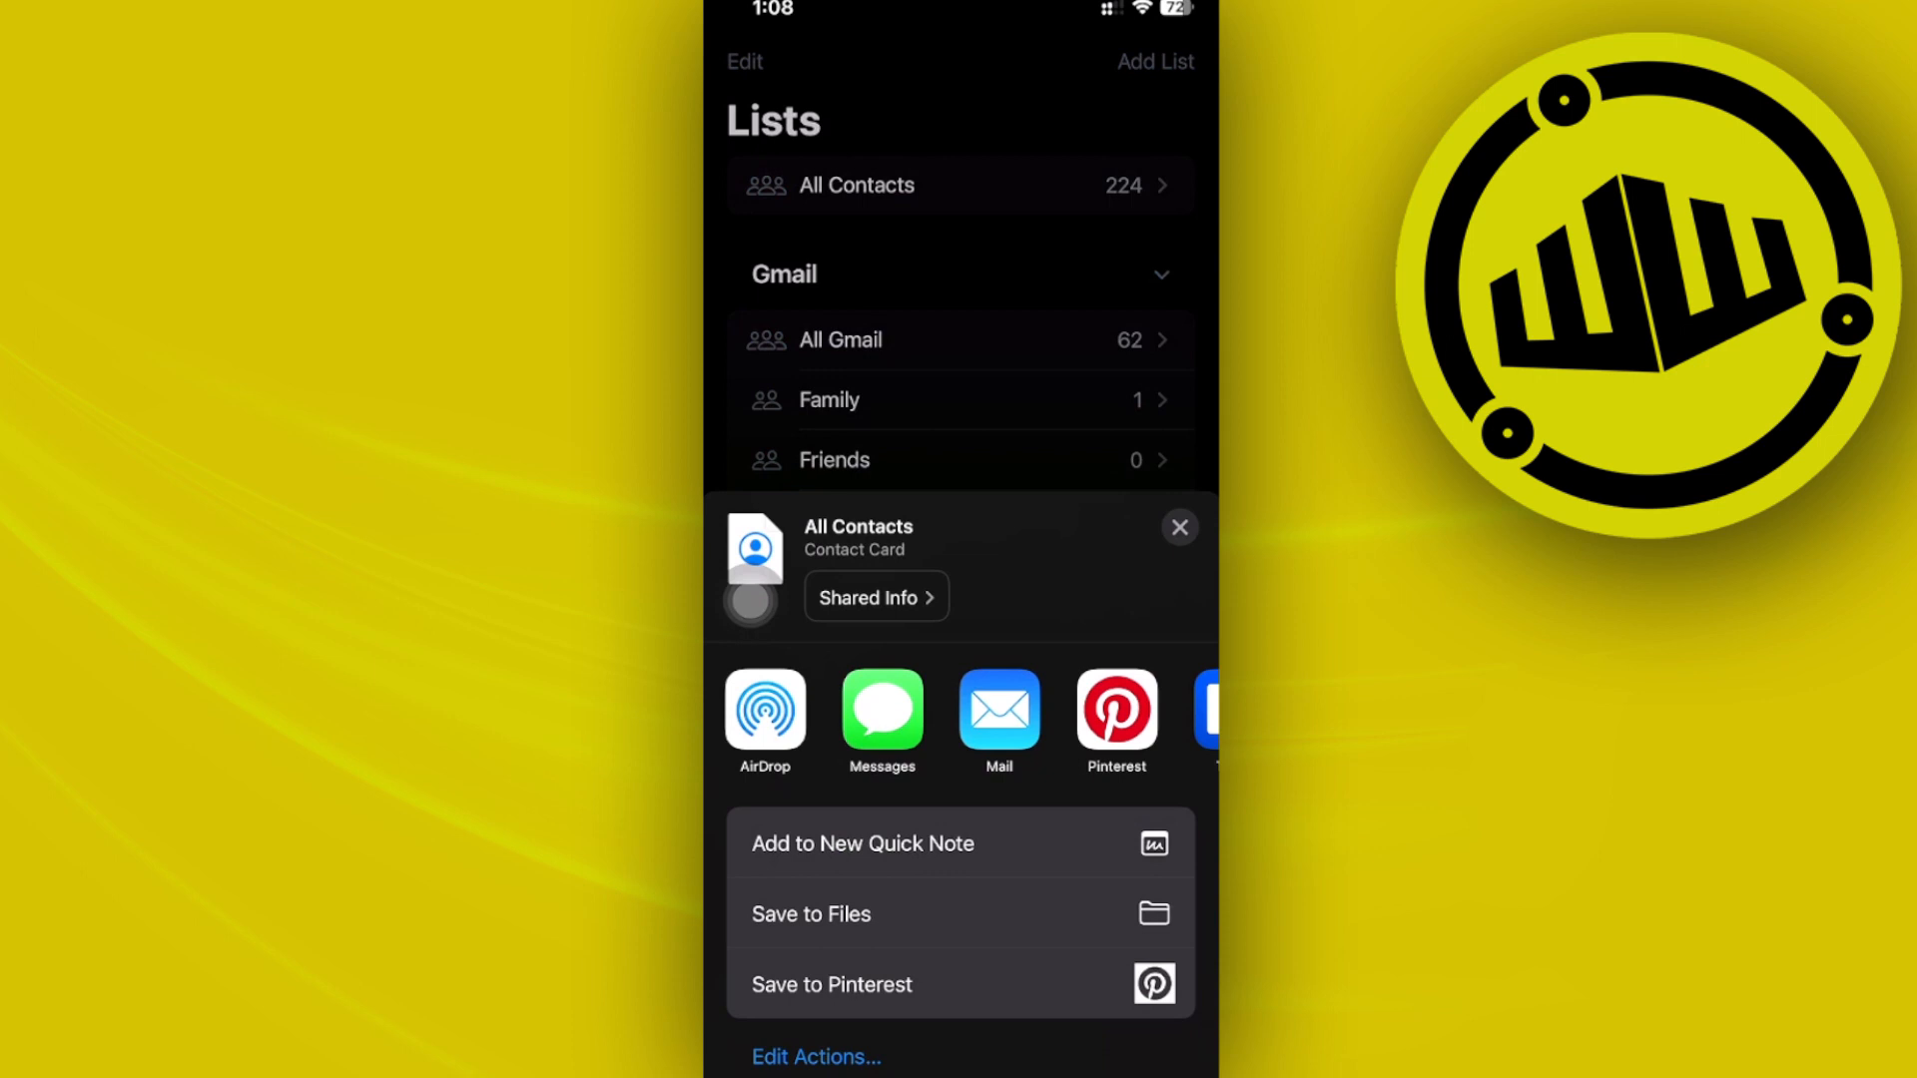
Step: Attempt AirDrop for the contact card, hit Bluetooth Off, dismiss sharing and go to the app switcher
left_click(763, 713)
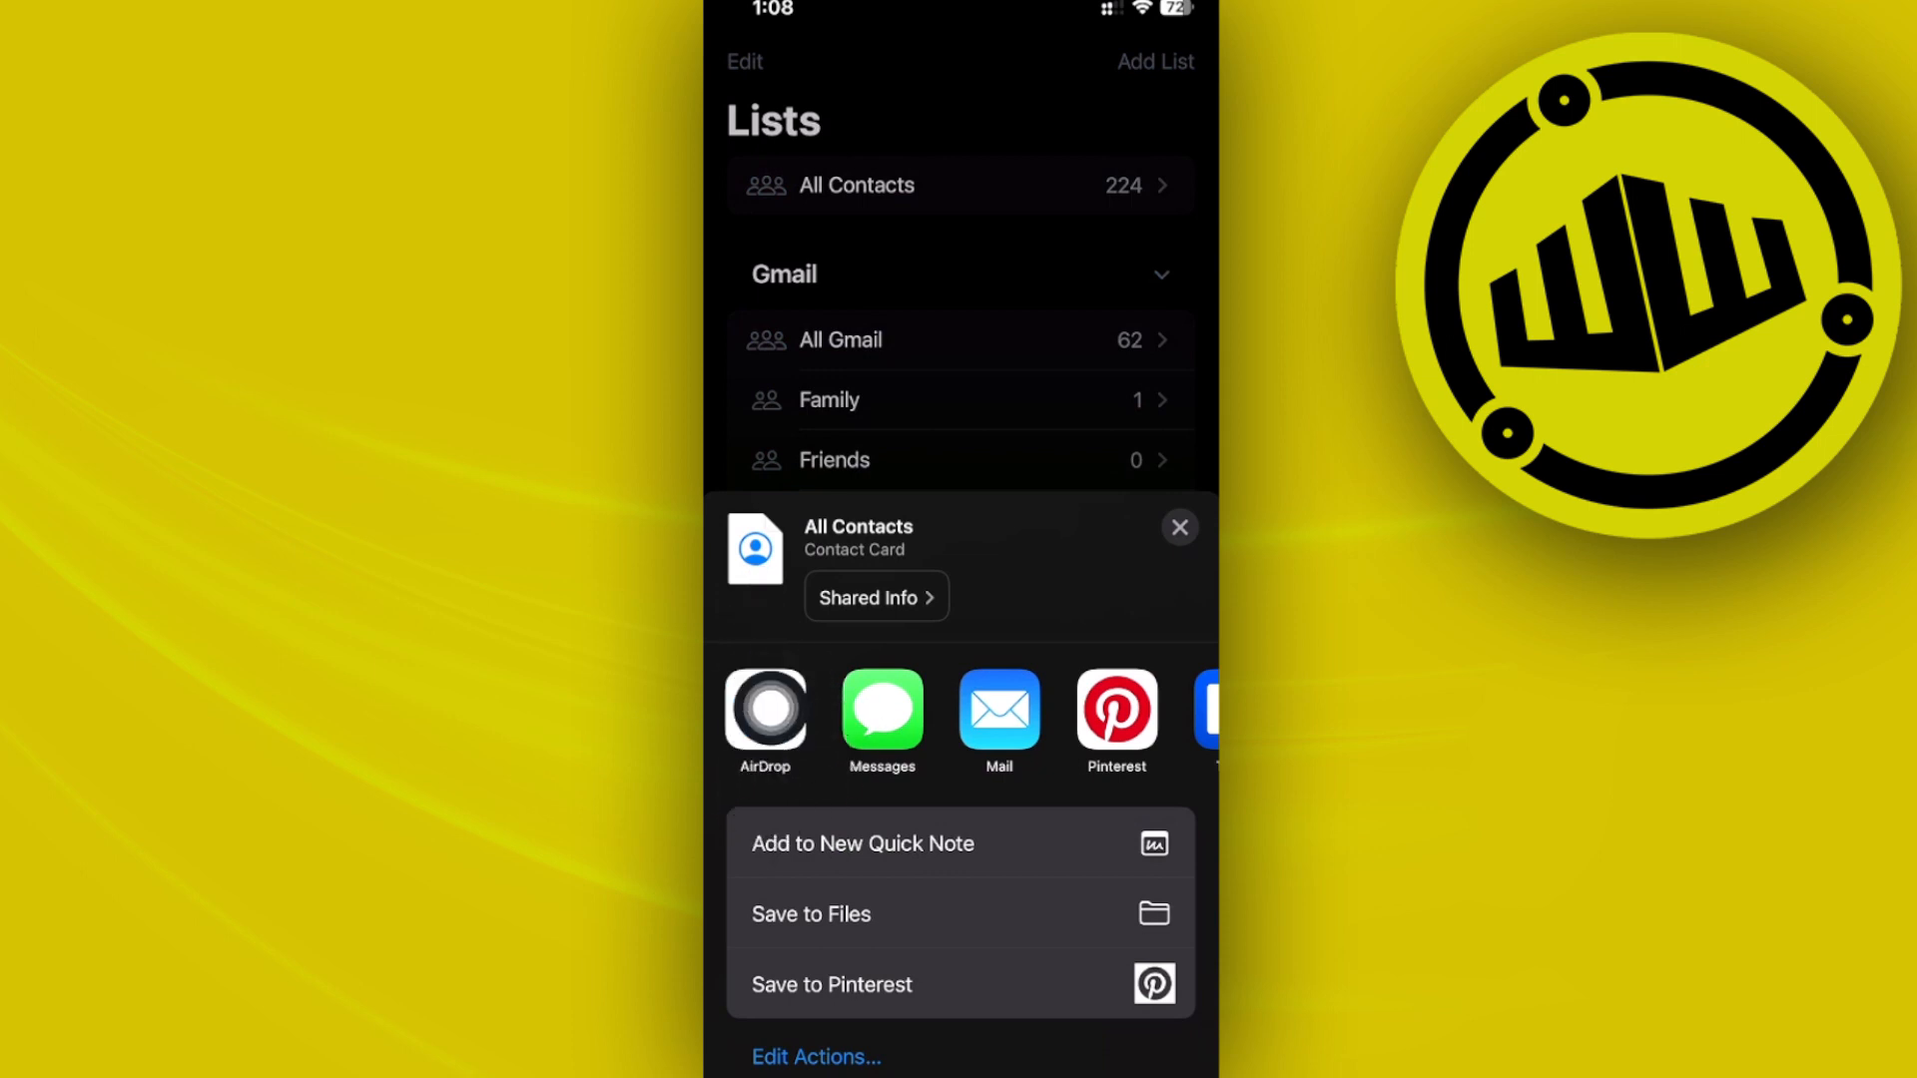
left_click(763, 710)
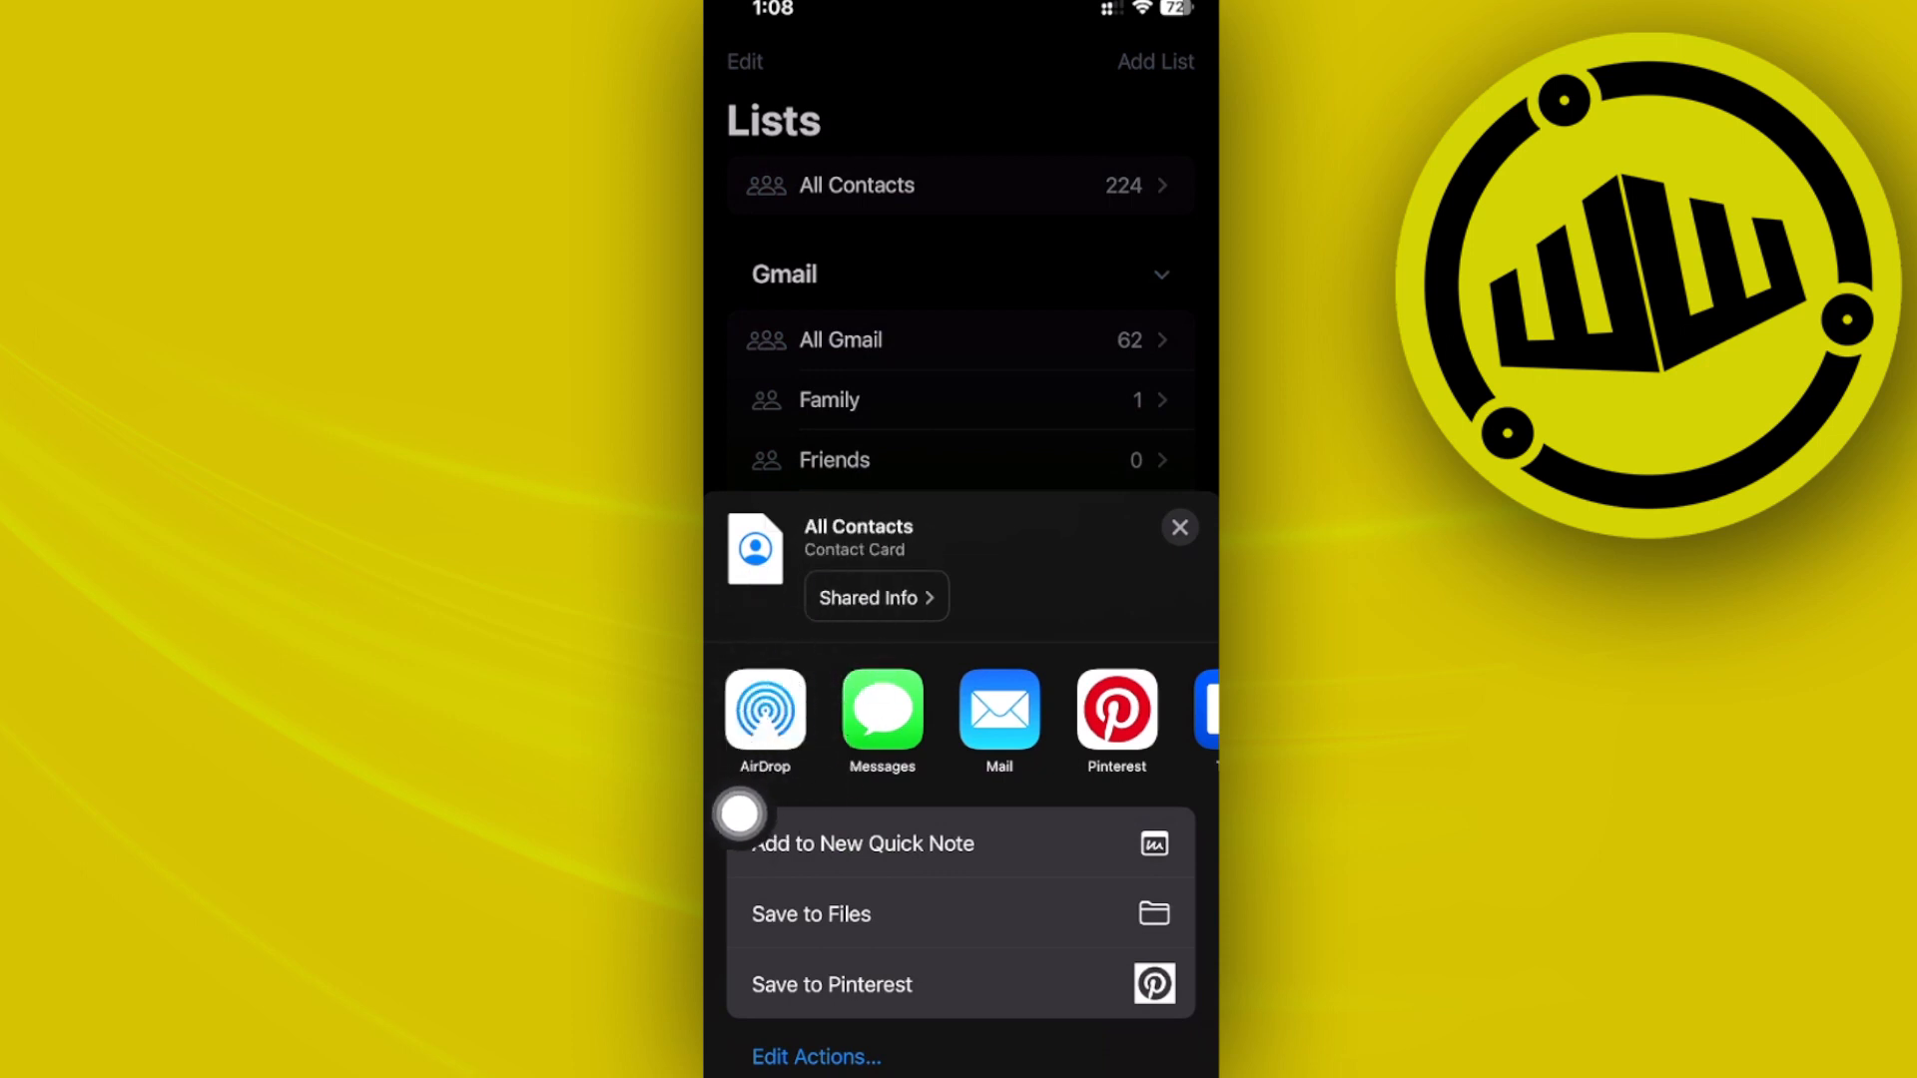
left_click(762, 713)
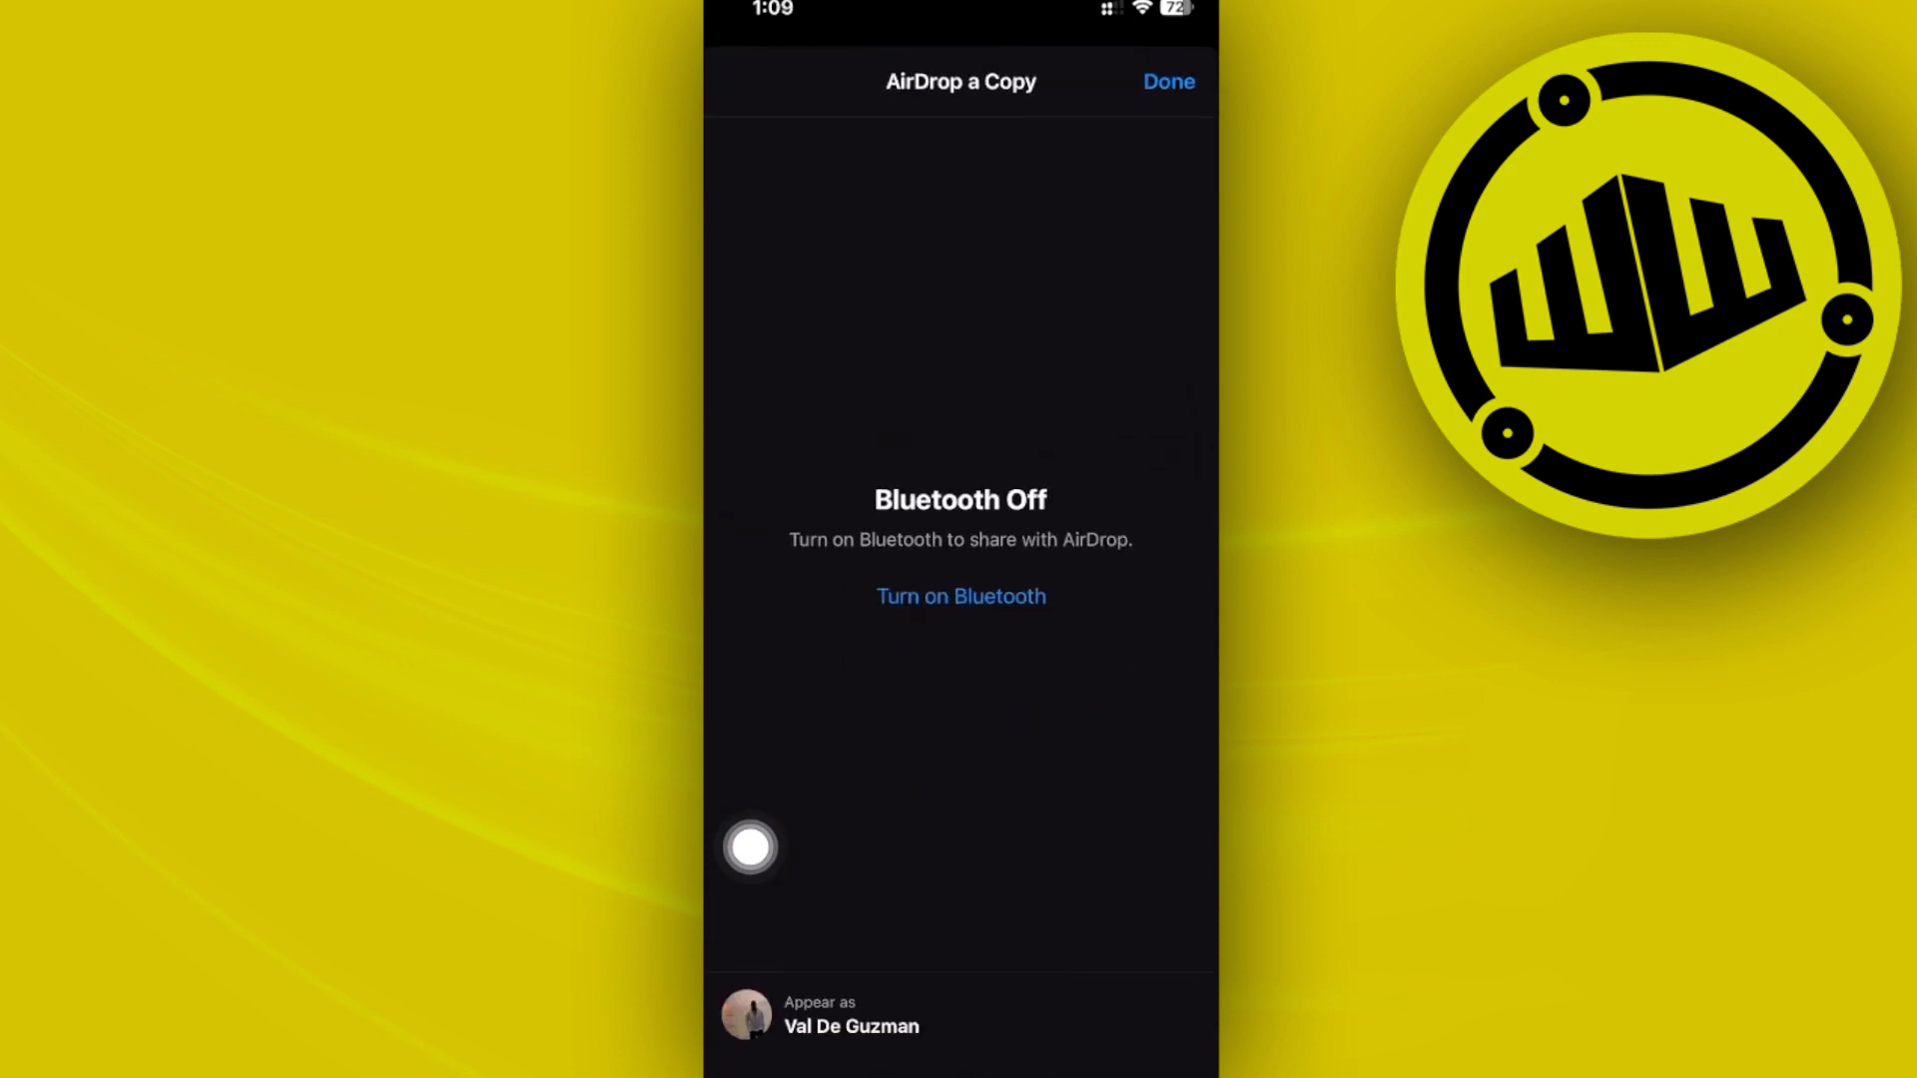
left_click(1166, 81)
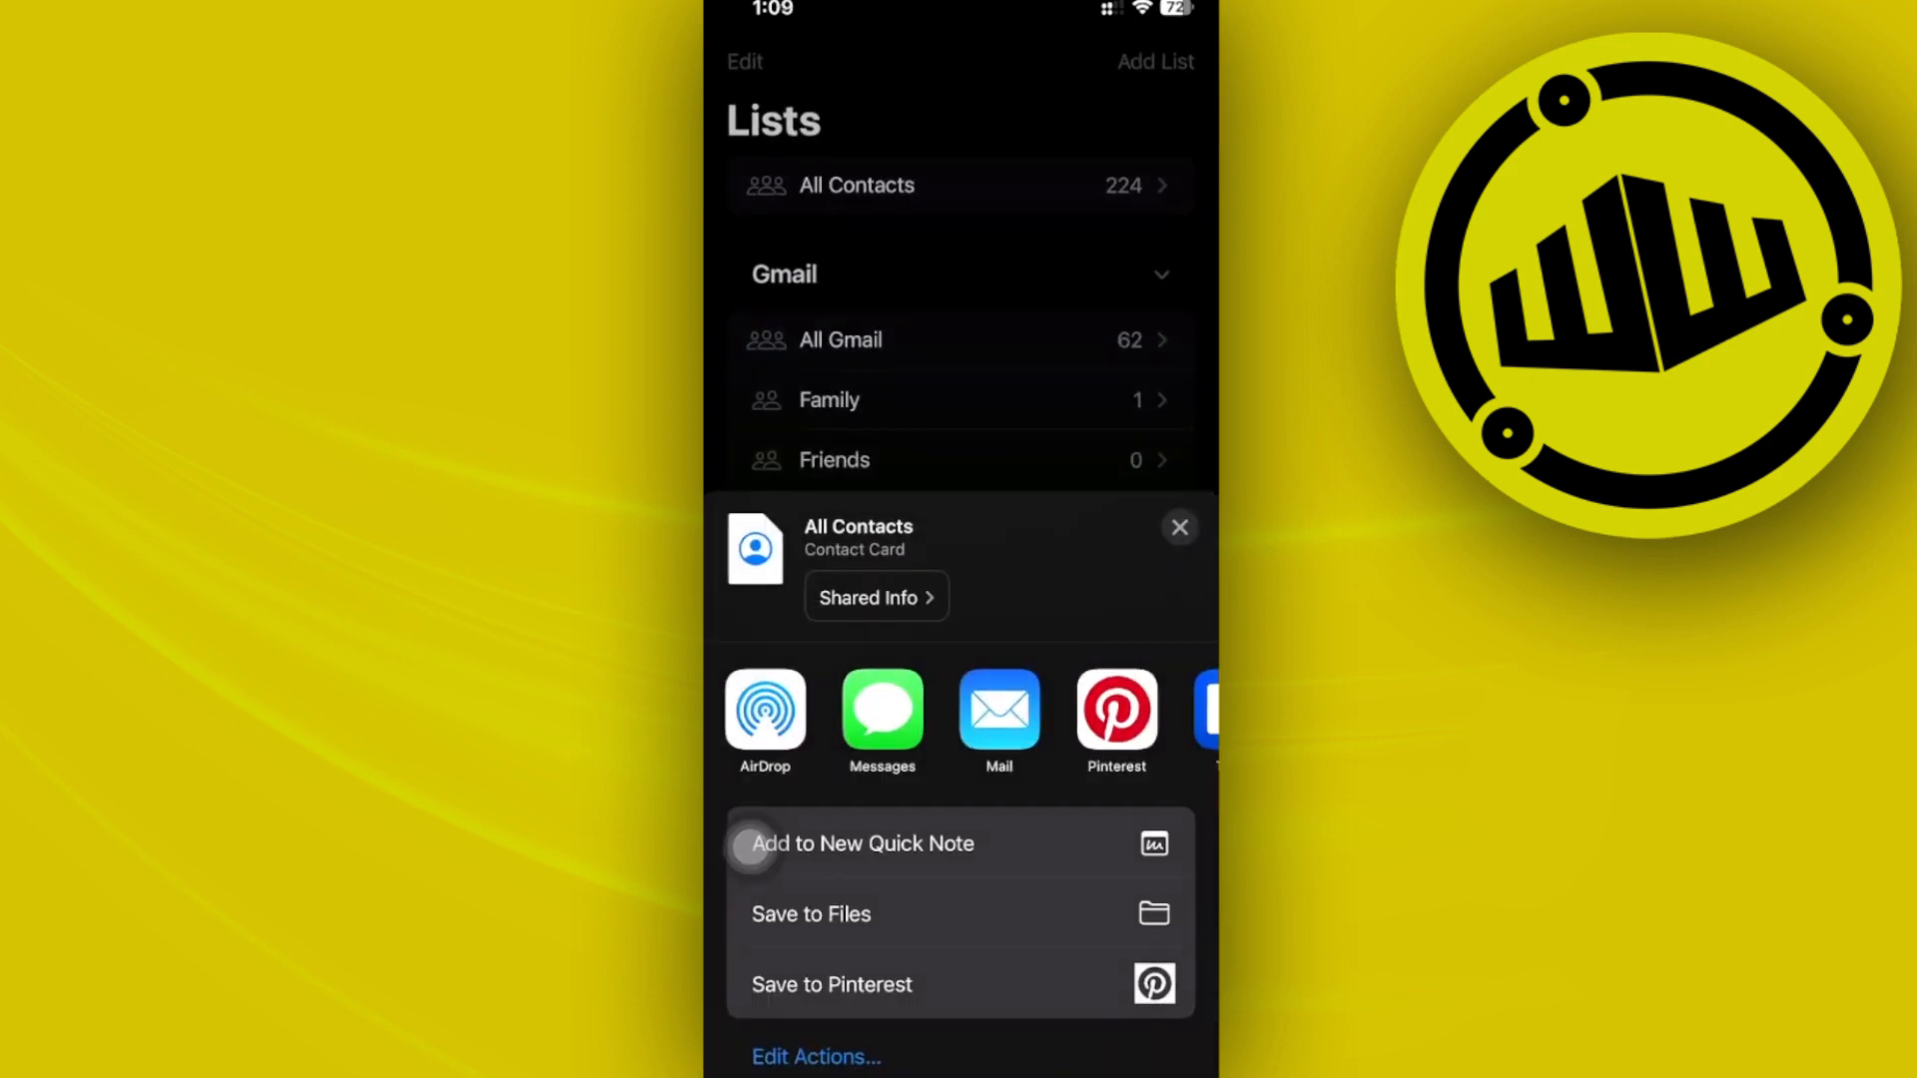
left_click(1178, 527)
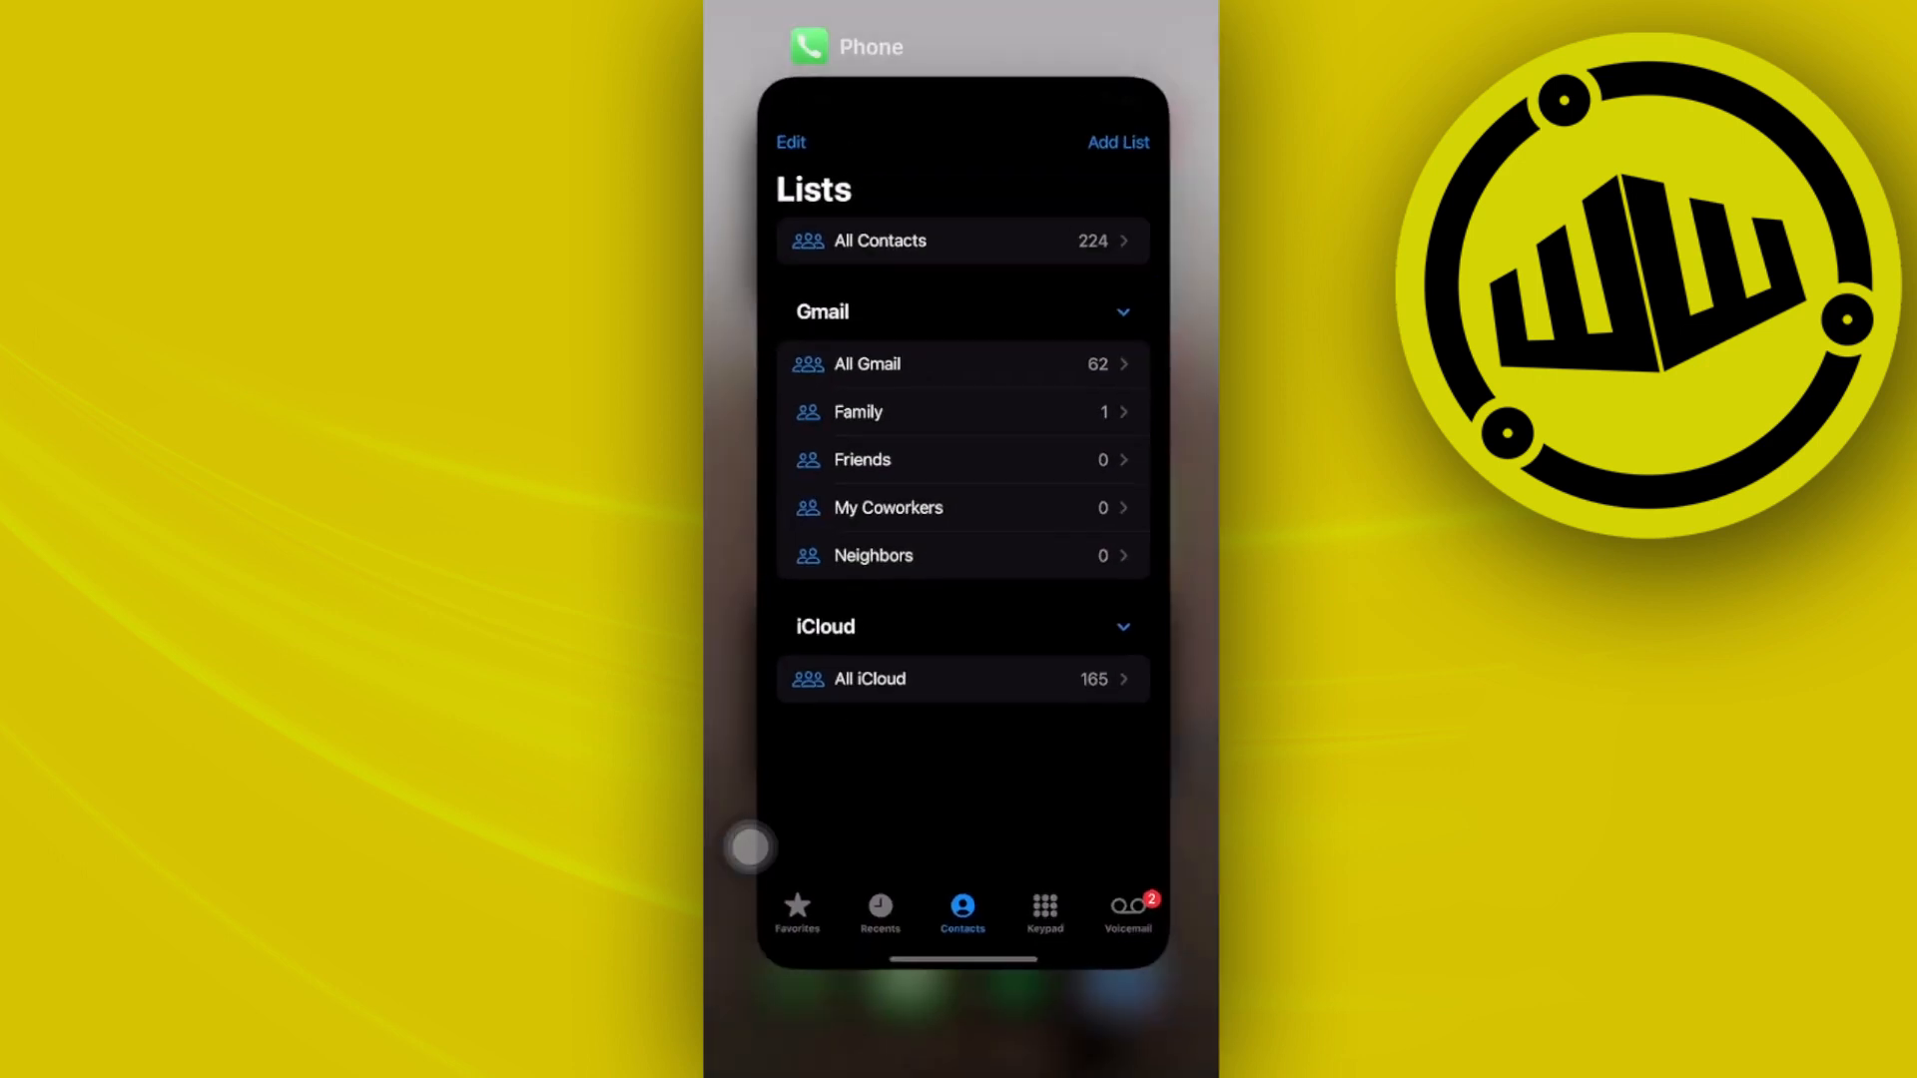